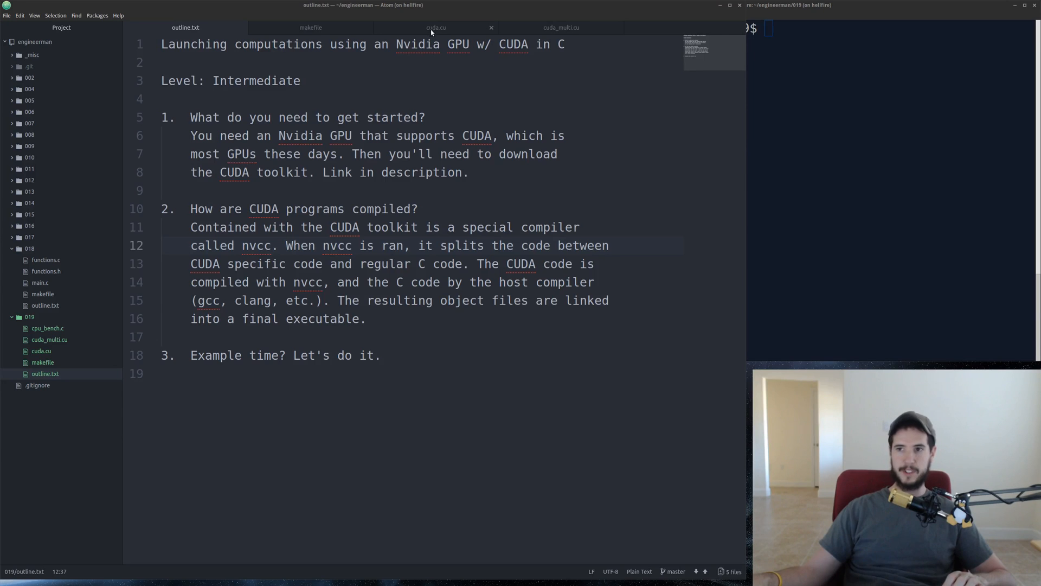
# - Bring up cuda.cu in Atom and select parts of its add-two-numbers kernel code
pyautogui.click(436, 27)
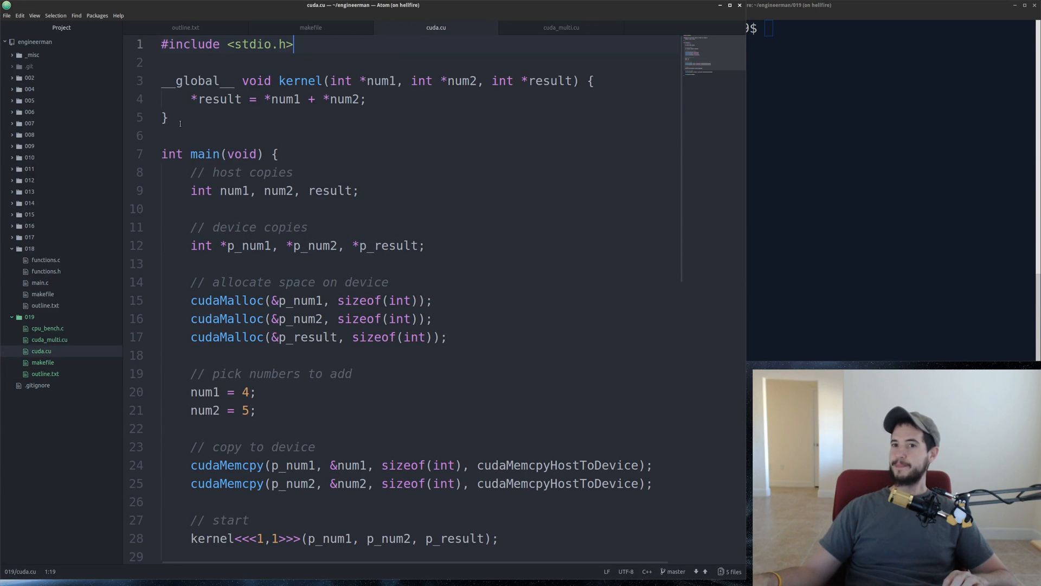
pyautogui.moveTo(162, 81); pyautogui.dragTo(168, 116)
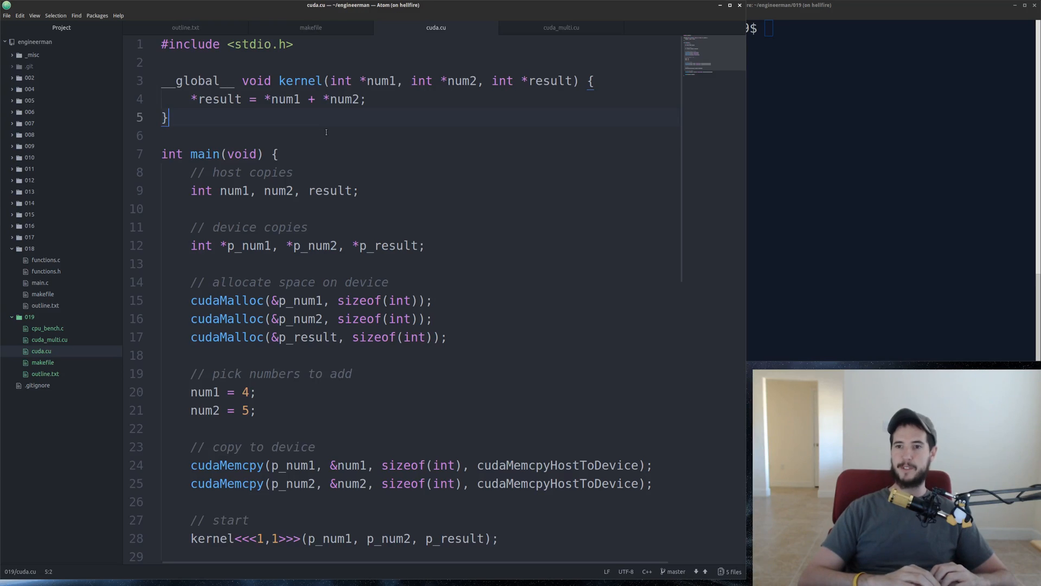
pyautogui.moveTo(269, 98); pyautogui.dragTo(365, 99)
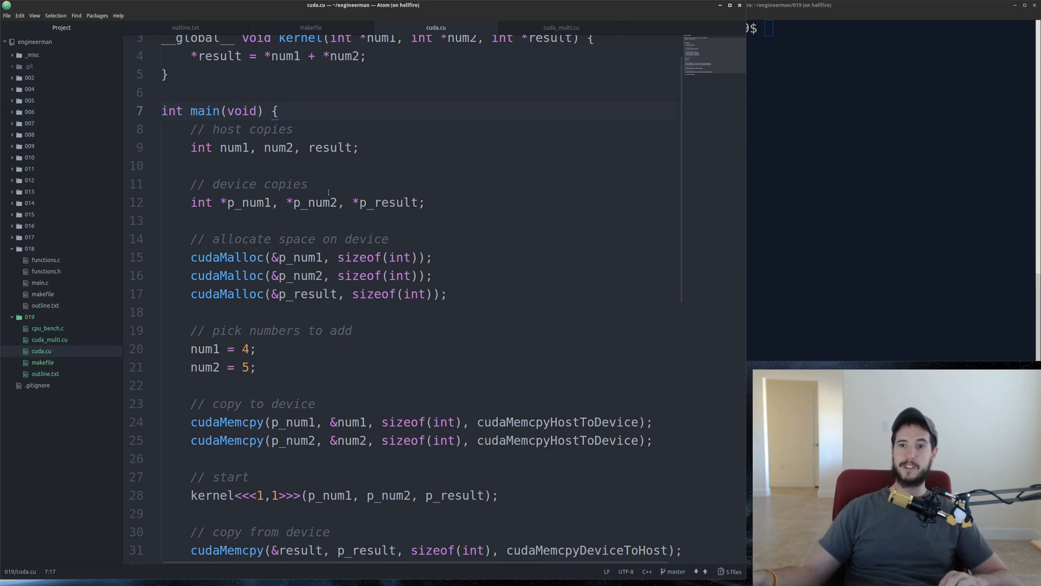
pyautogui.click(277, 110)
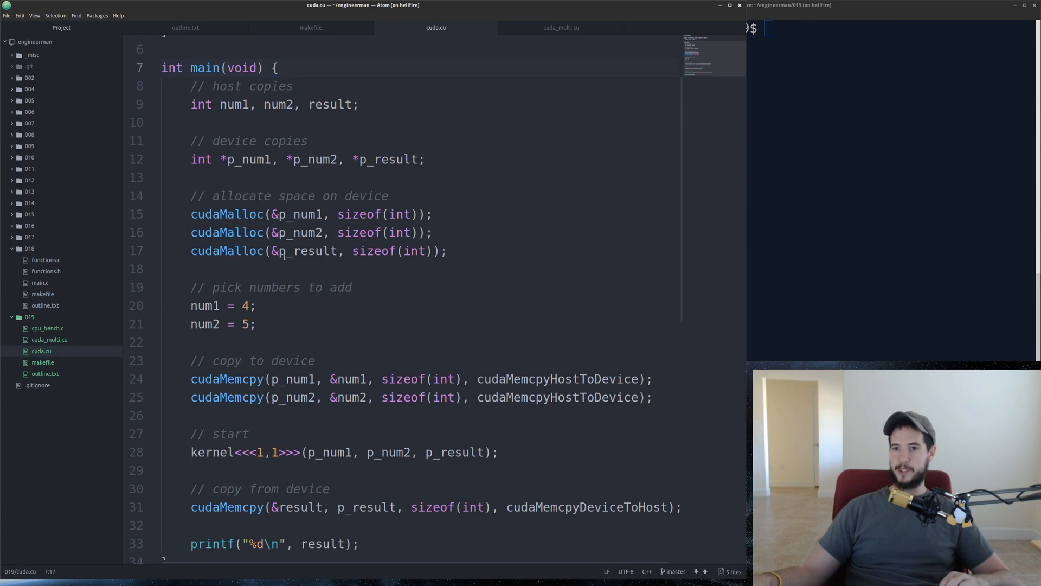
pyautogui.doubleClick(225, 214)
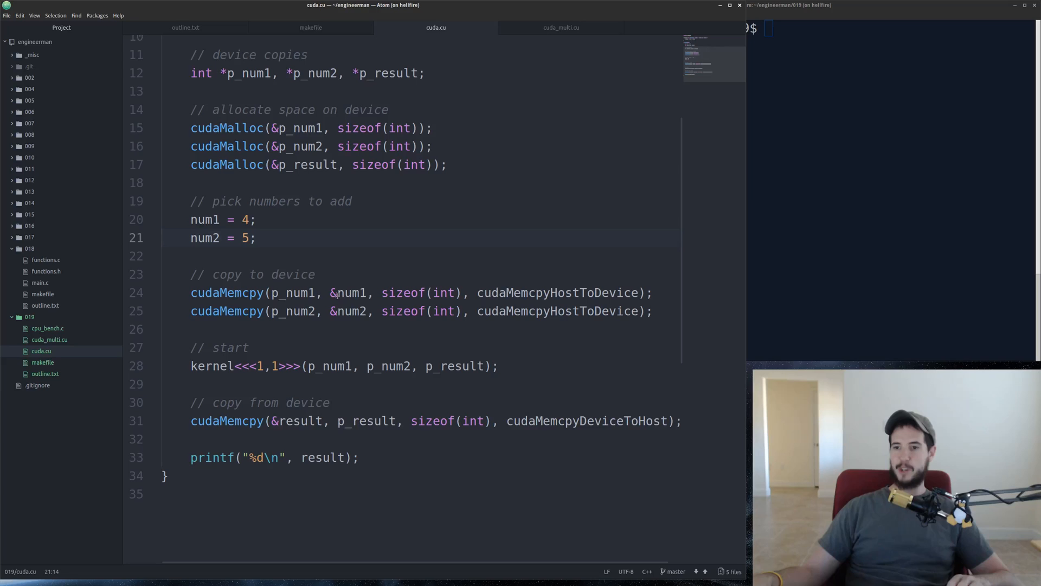
pyautogui.doubleClick(349, 292)
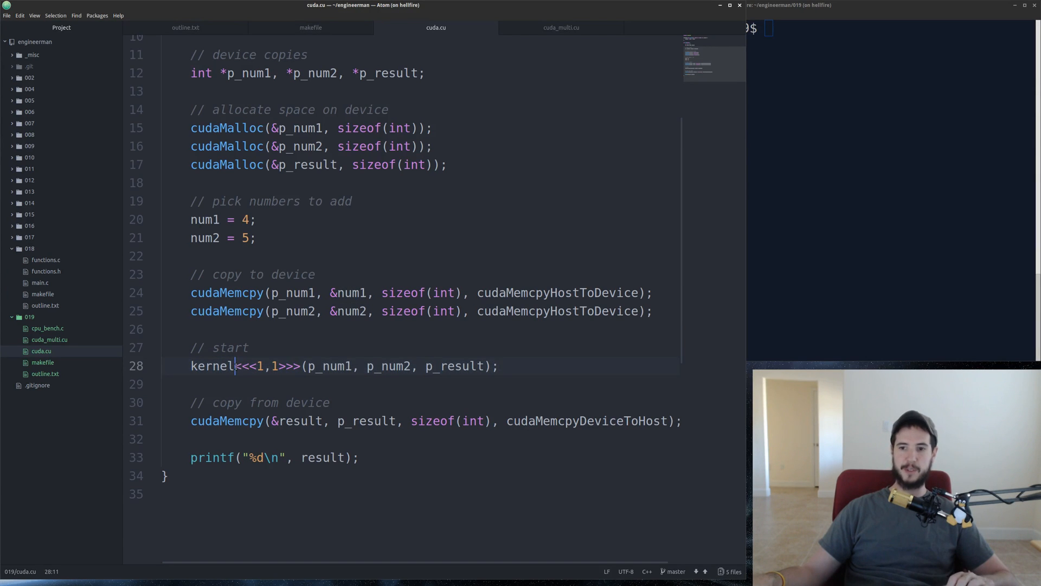
pyautogui.moveTo(236, 366); pyautogui.dragTo(300, 366)
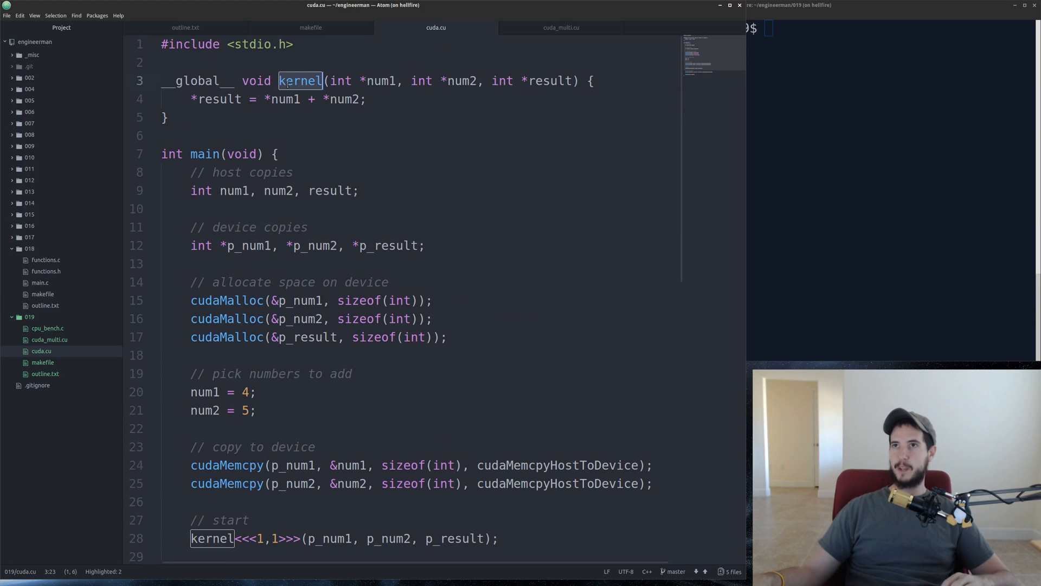
pyautogui.scroll(-3)
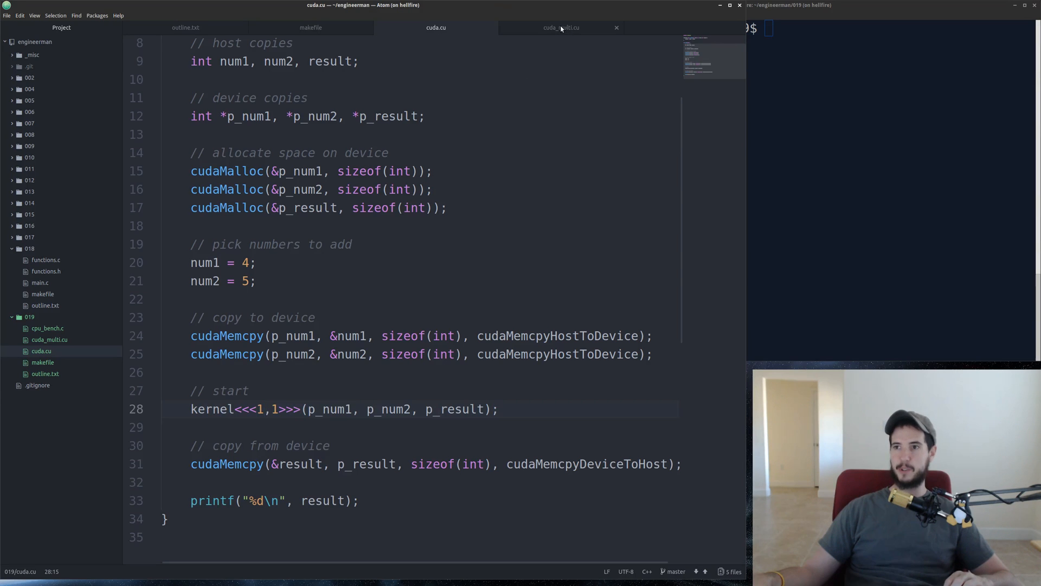
pyautogui.click(560, 28)
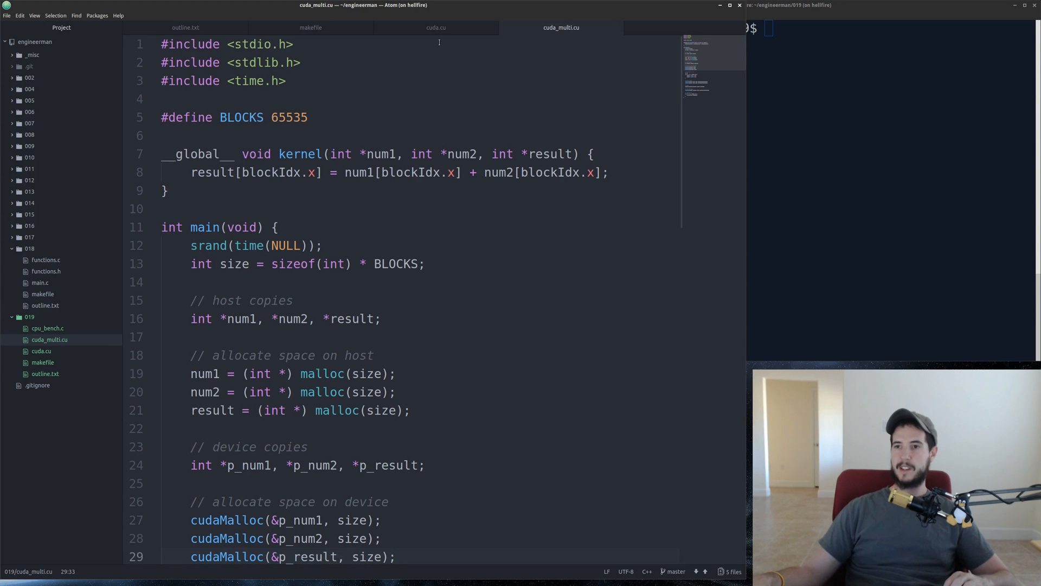
pyautogui.moveTo(436, 27)
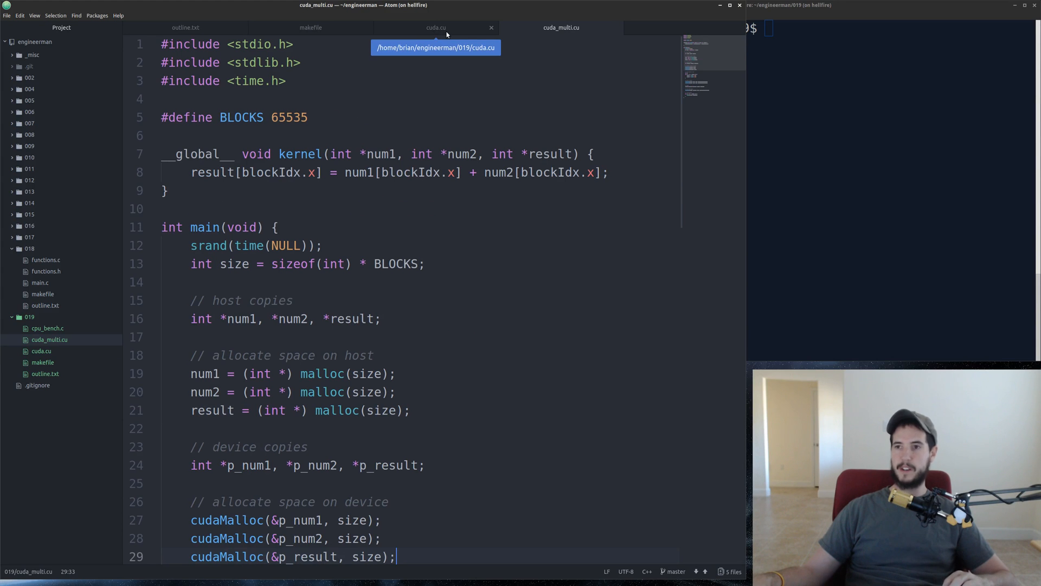
# - Go back to cuda.cu, scroll down and select a word near the bottom
pyautogui.click(435, 27)
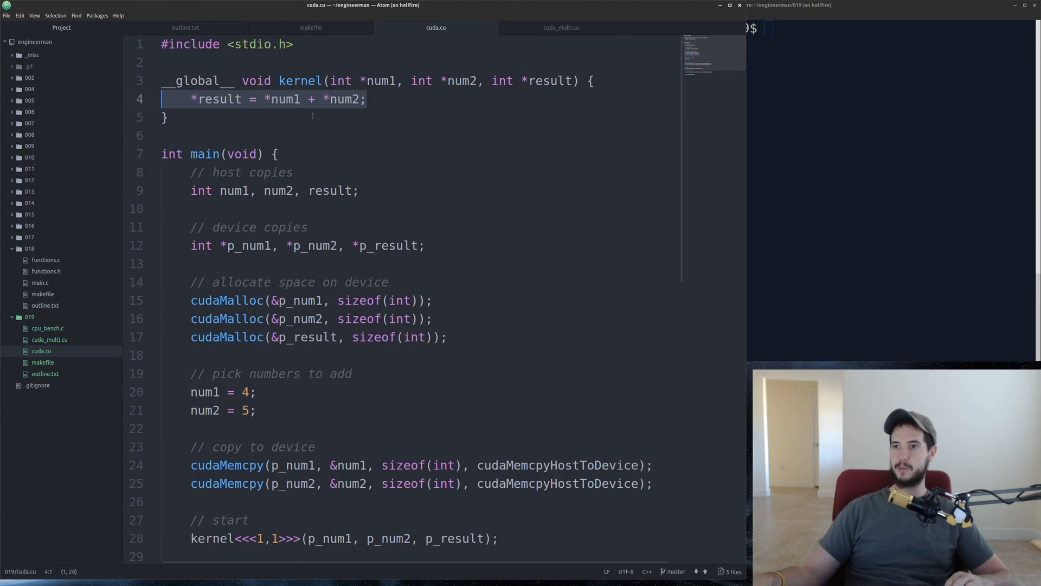
pyautogui.scroll(-3)
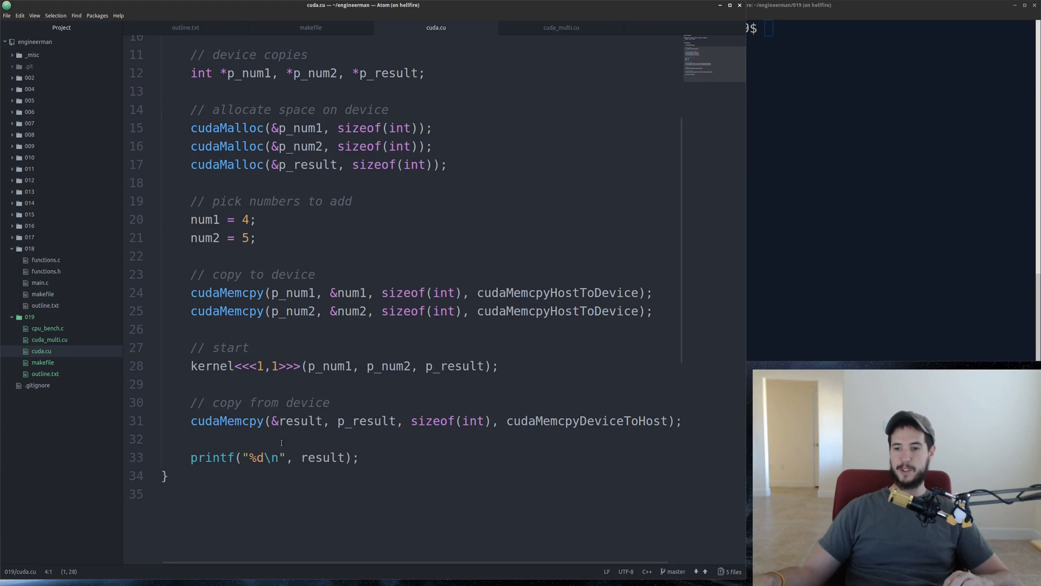
pyautogui.click(365, 420)
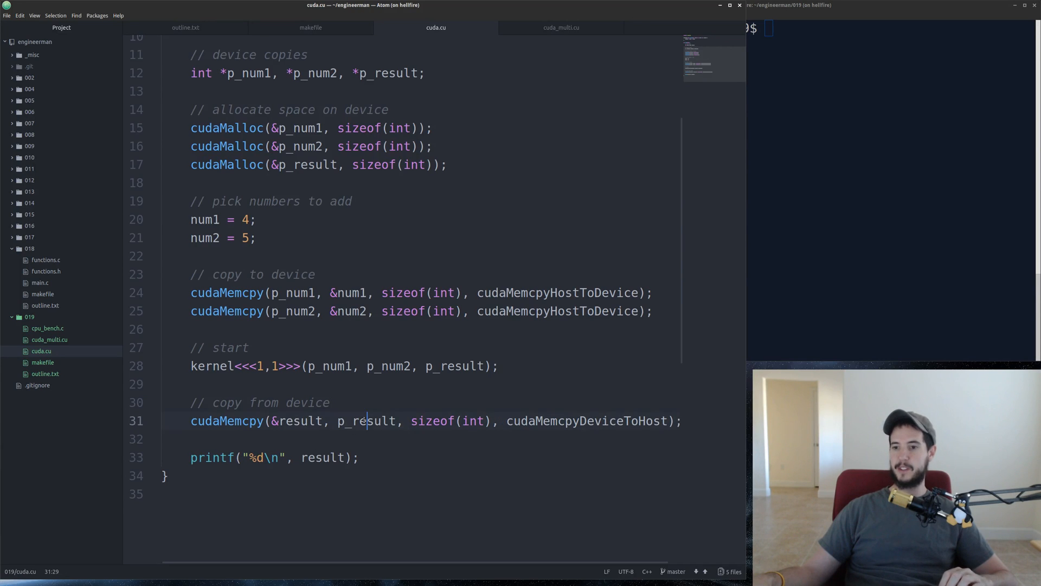
pyautogui.doubleClick(366, 421)
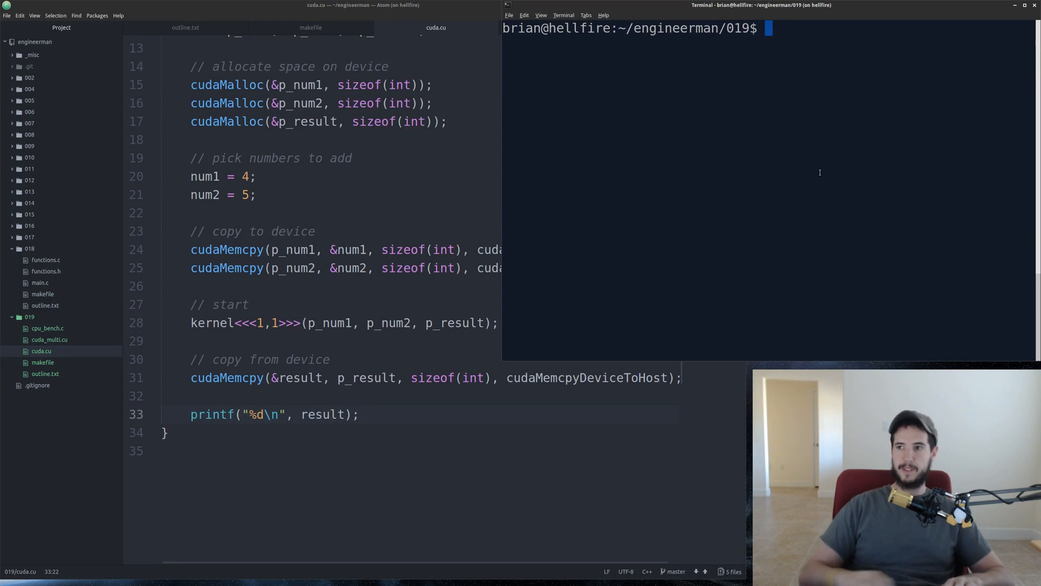
# - Show the makefile and highlight its nvcc compile command
pyautogui.click(310, 27)
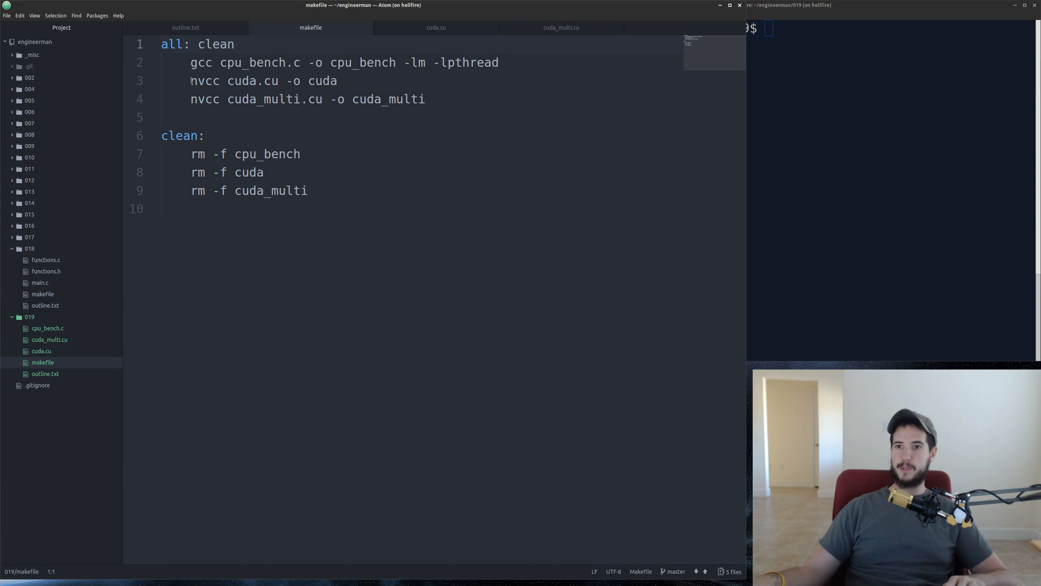
pyautogui.doubleClick(205, 81)
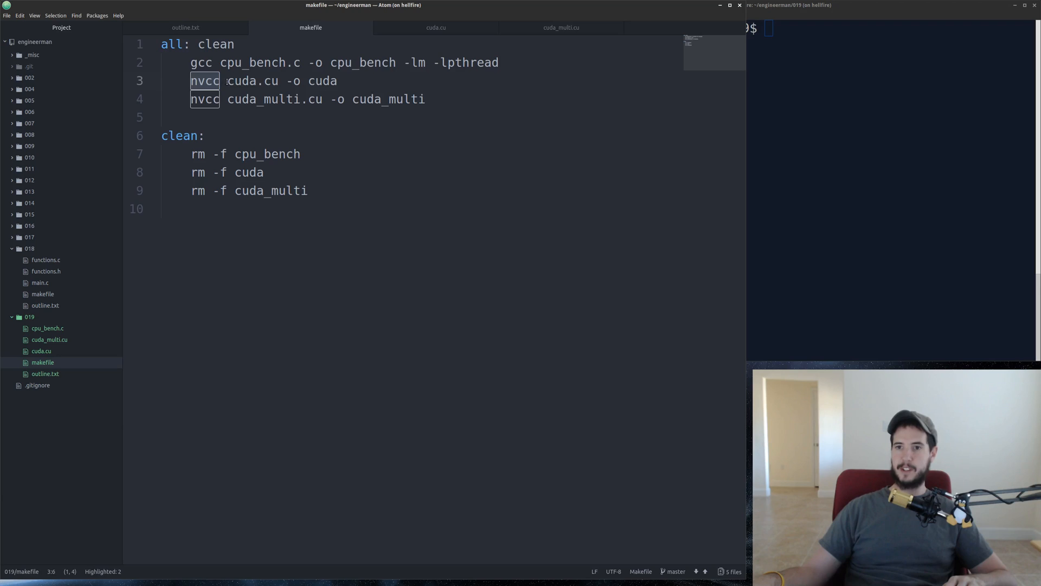
pyautogui.doubleClick(252, 80)
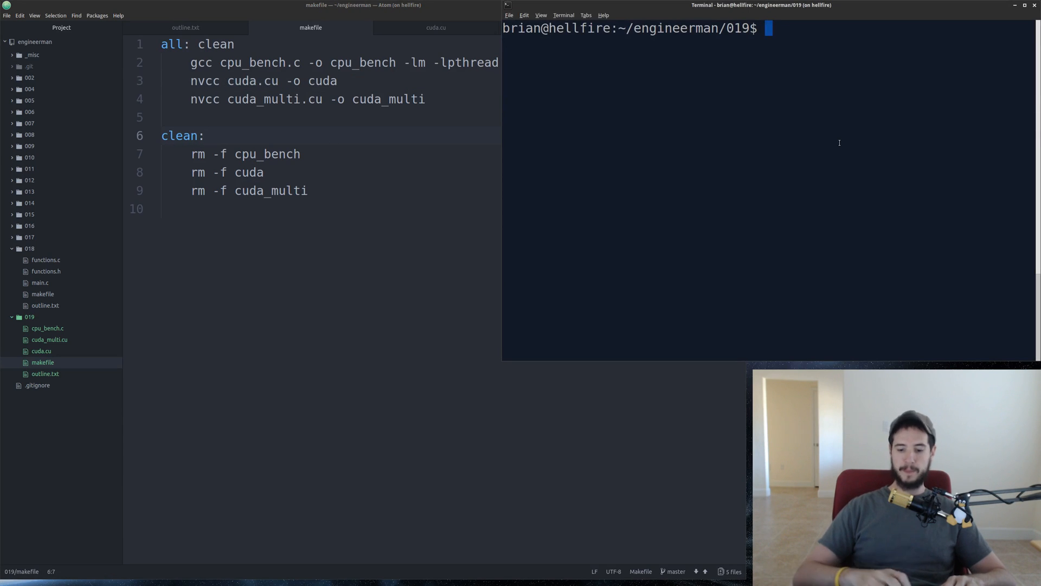
# - Build the project with make, then bring cuda.cu back into view in Atom
pyautogui.write('make')
pyautogui.write('./cuda')
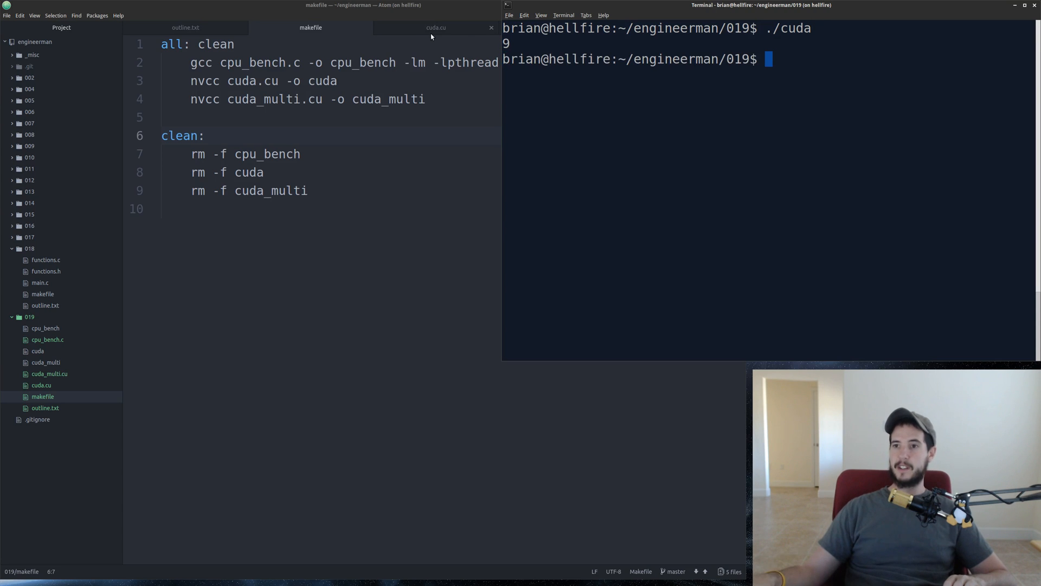
pyautogui.click(435, 27)
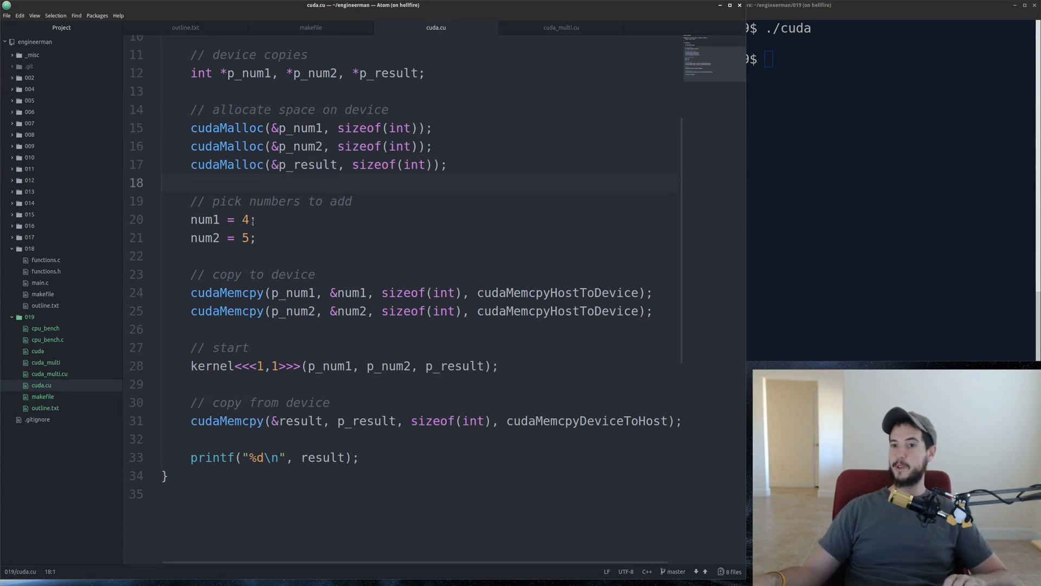
pyautogui.moveTo(191, 219); pyautogui.dragTo(257, 237)
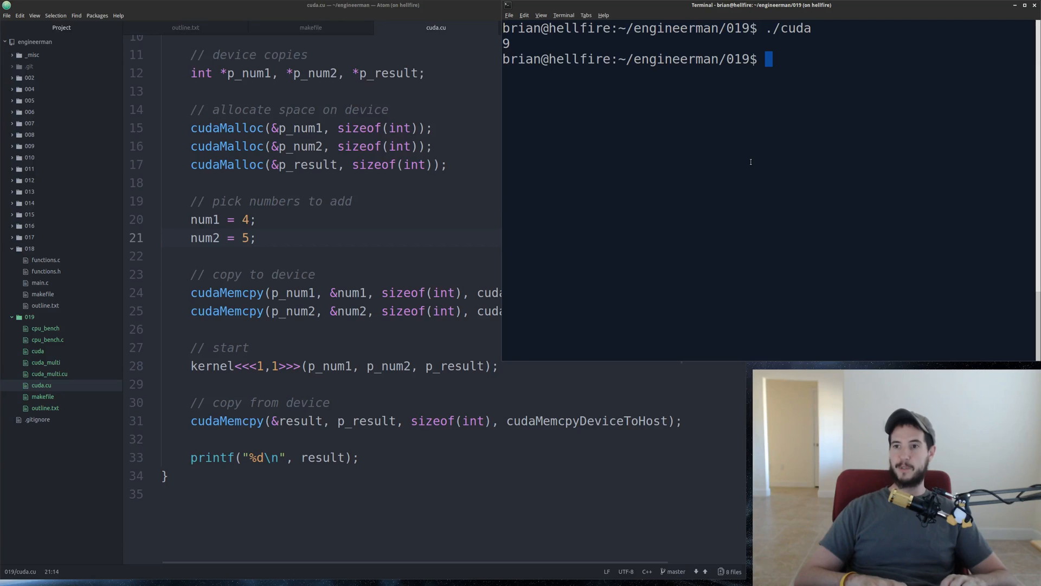
pyautogui.moveTo(450, 194)
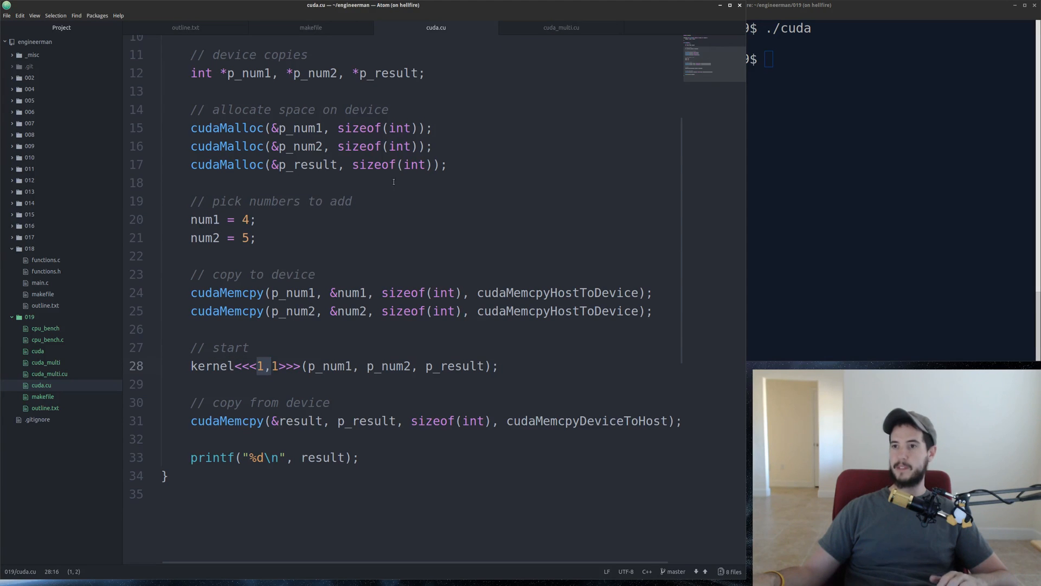
pyautogui.click(560, 28)
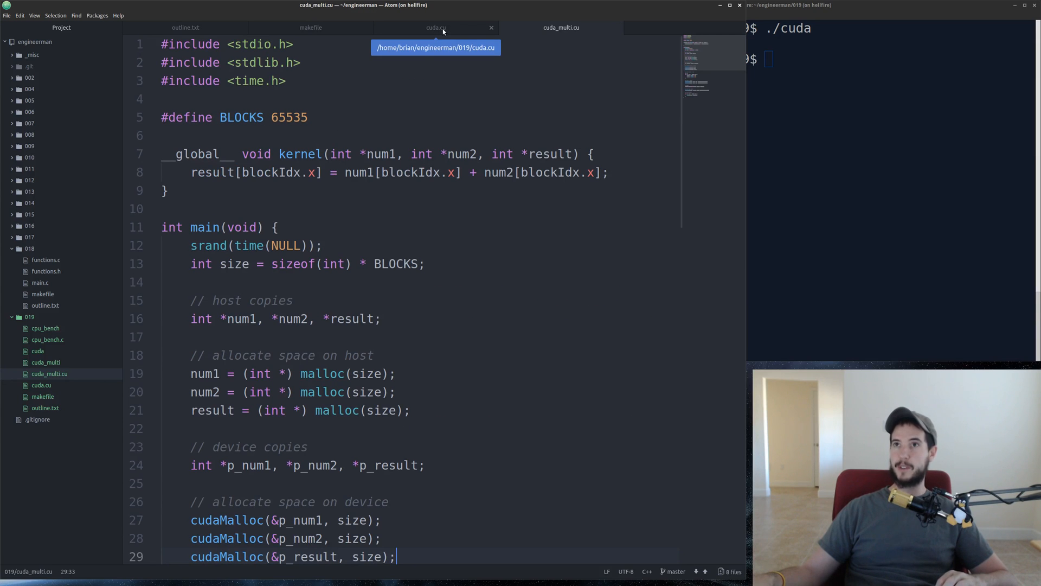
pyautogui.click(436, 28)
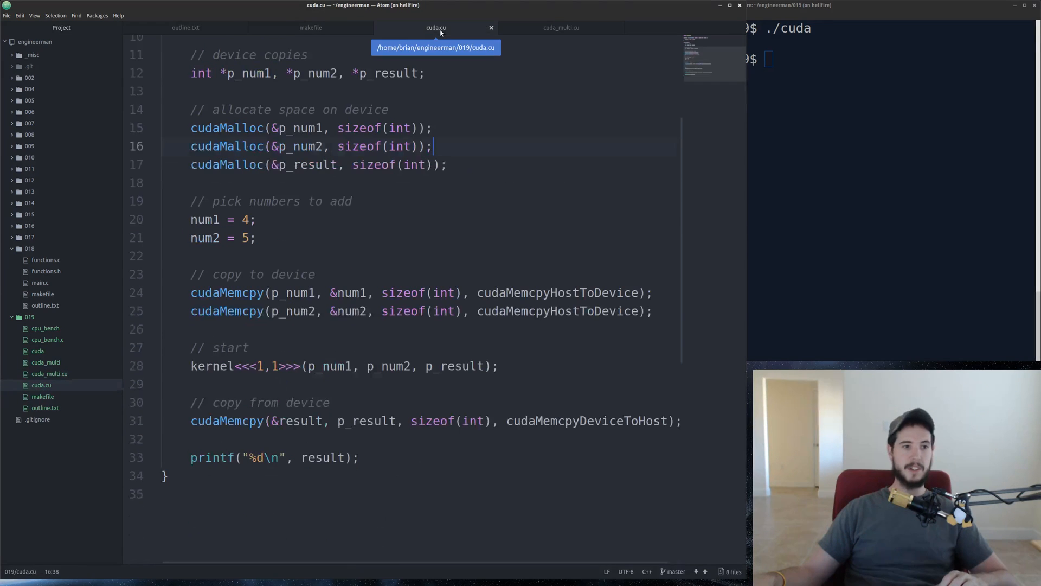